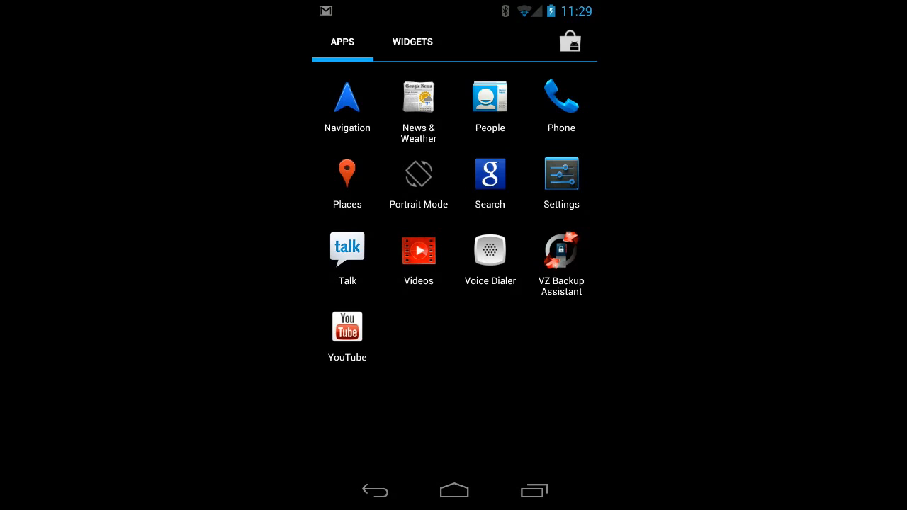
Launch Settings from the app drawer to show its wireless, network and device categories.
left_click(454, 100)
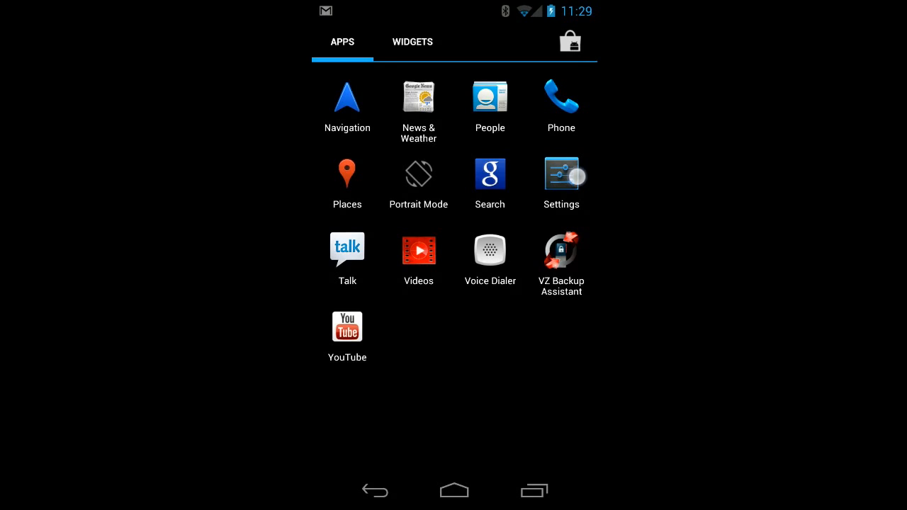
left_click(561, 175)
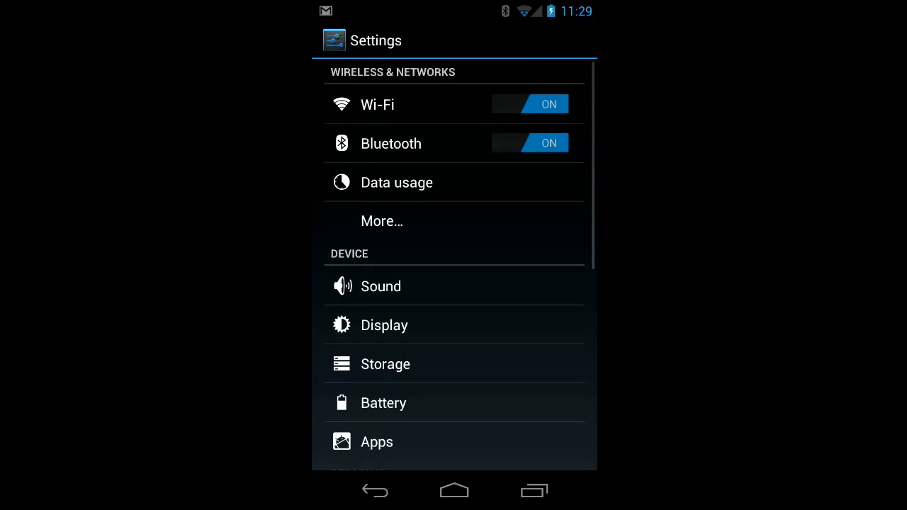